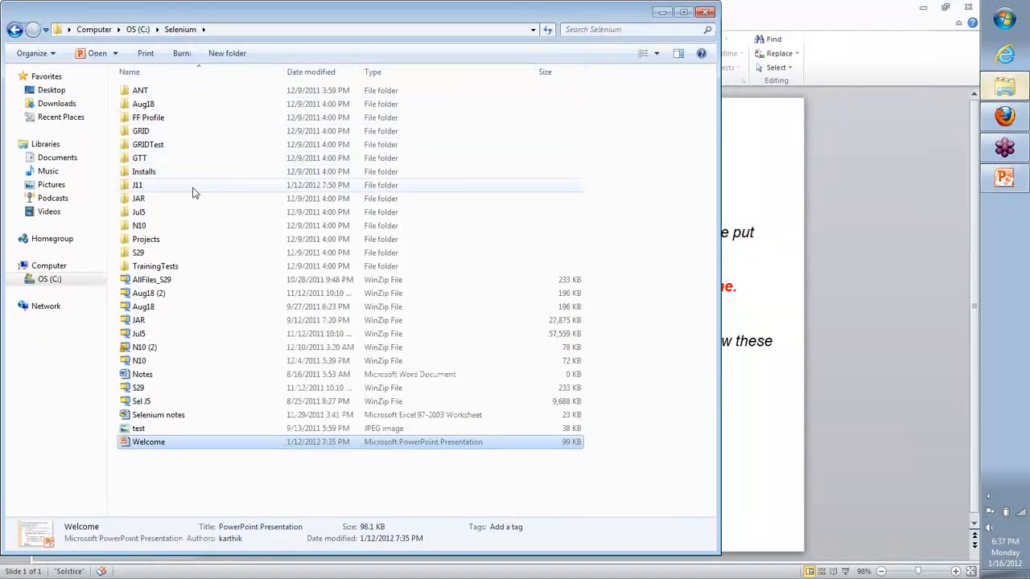
Open the J11 folder and launch the calc_net workbook in Excel.
{"action": "double_click", "coordinate": [137, 185]}
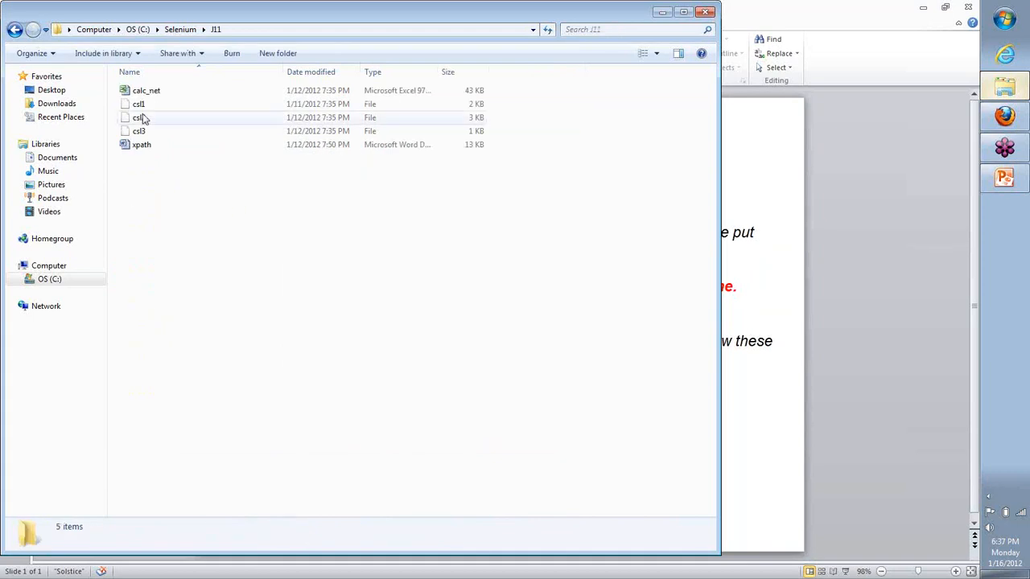
{"action": "double_click", "coordinate": [146, 91]}
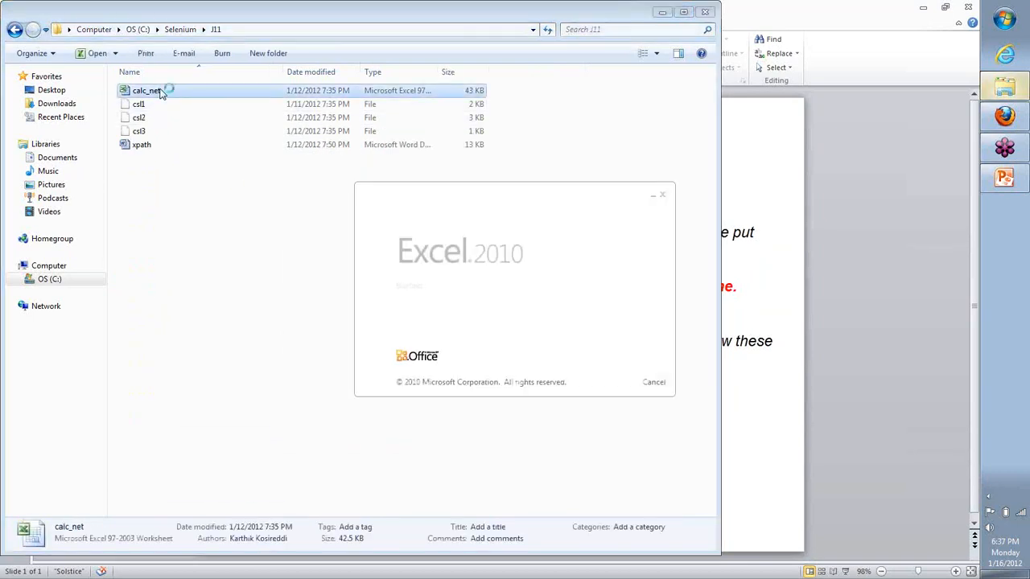
Review the eleven-step framework plan table in Excel, highlighting step 8 on customizing code.
{"action": "double_click", "coordinate": [147, 90]}
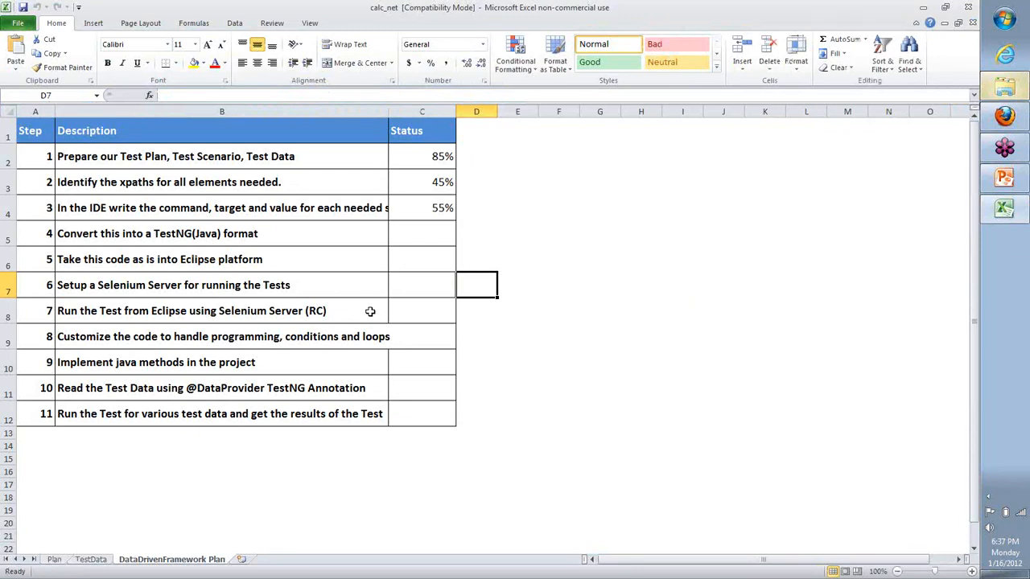
{"action": "mouse_move", "coordinate": [370, 312]}
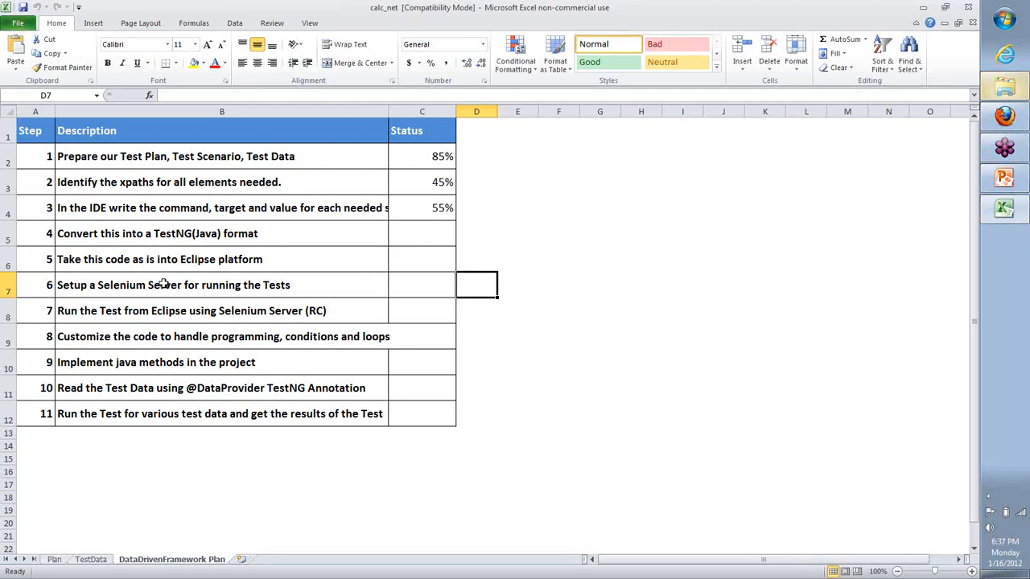
{"action": "mouse_move", "coordinate": [221, 362]}
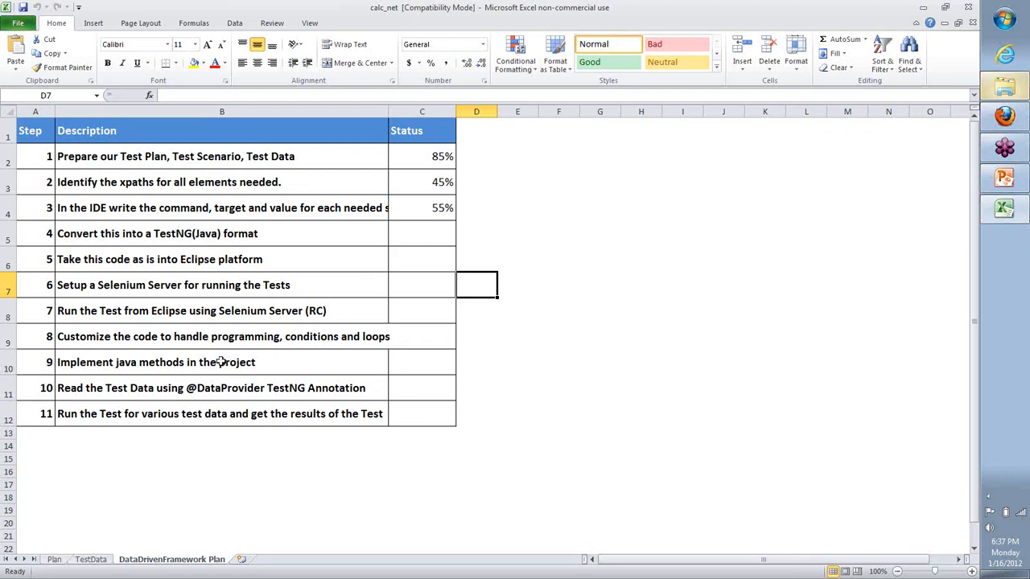
{"action": "left_click_drag", "start_coordinate": [35, 156], "coordinate": [221, 208]}
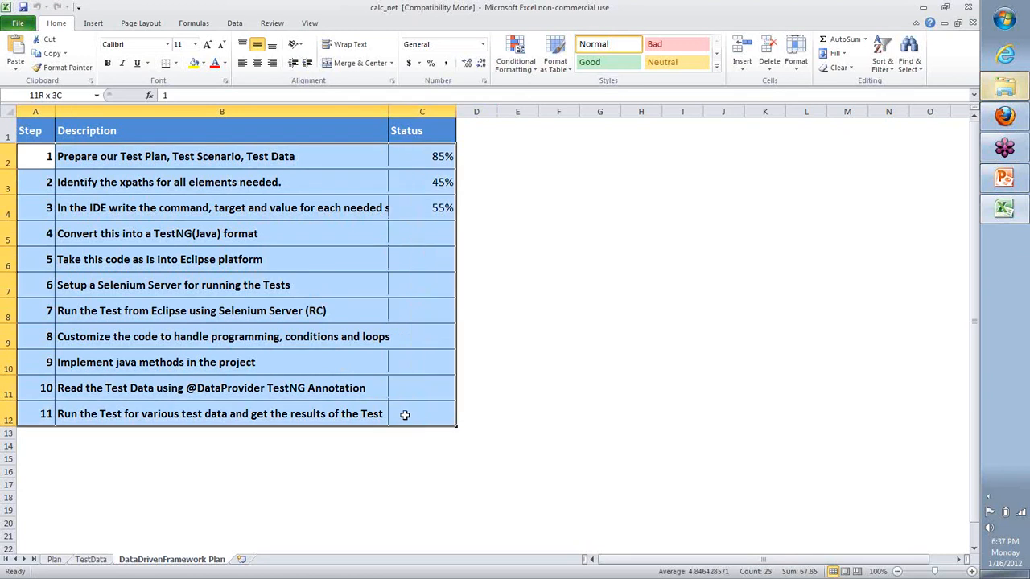
{"action": "left_click", "coordinate": [35, 156]}
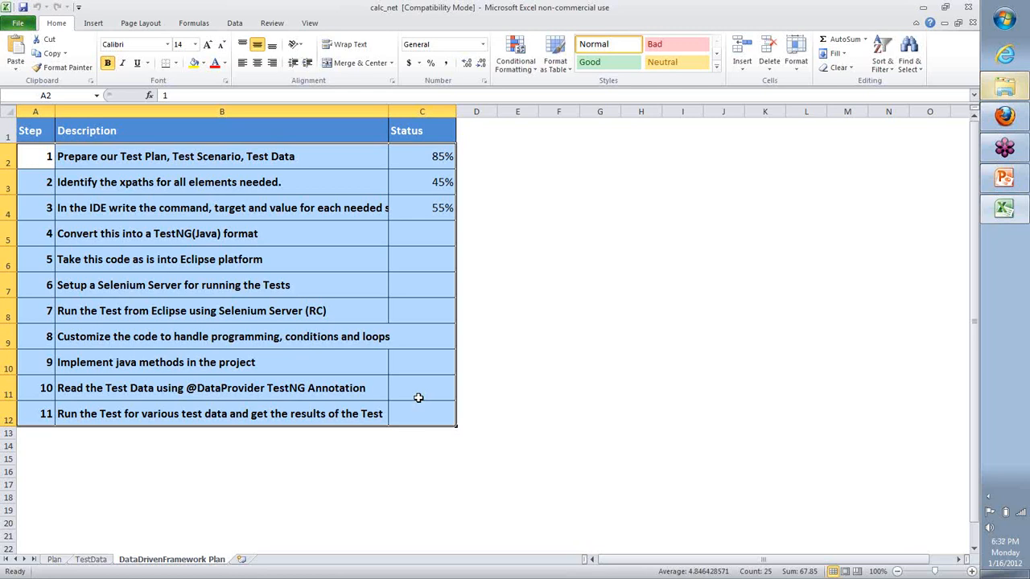
{"action": "mouse_move", "coordinate": [363, 345]}
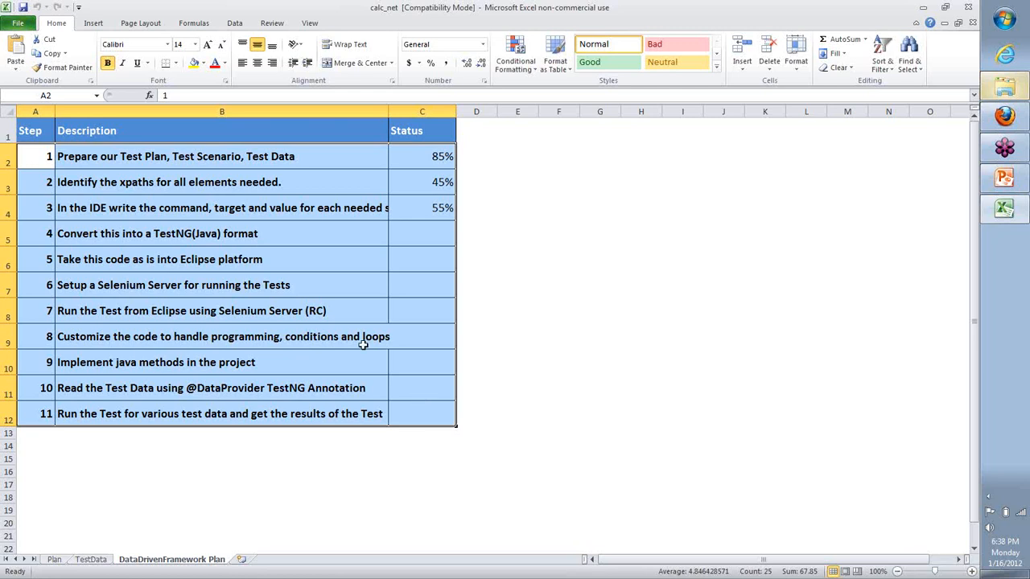
{"action": "left_click", "coordinate": [221, 336]}
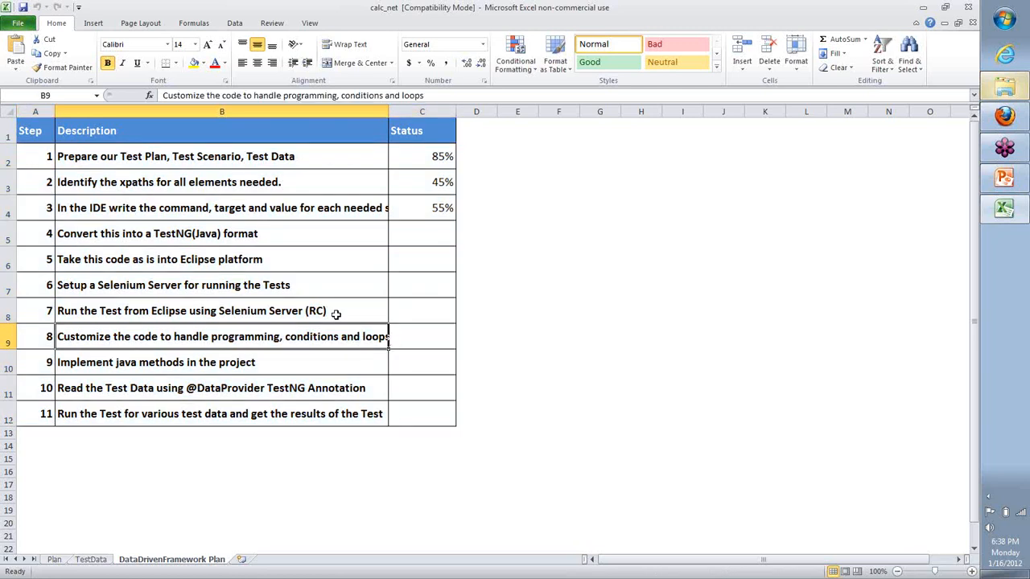
{"action": "left_click_drag", "start_coordinate": [30, 130], "coordinate": [221, 362]}
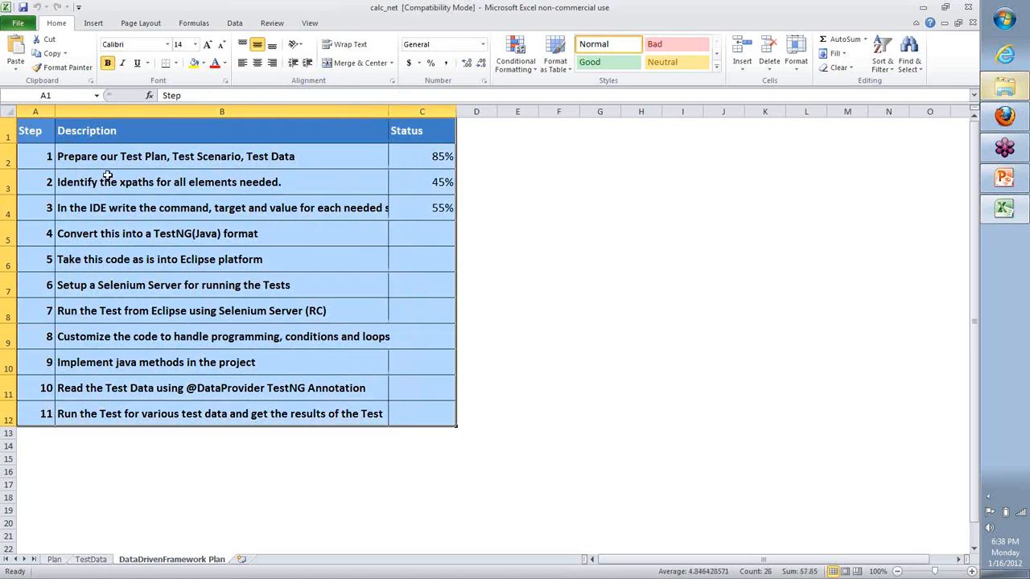
Launch Selenium IDE from Firefox, change the source format and accept the experimental warning.
{"action": "left_click", "coordinate": [221, 208]}
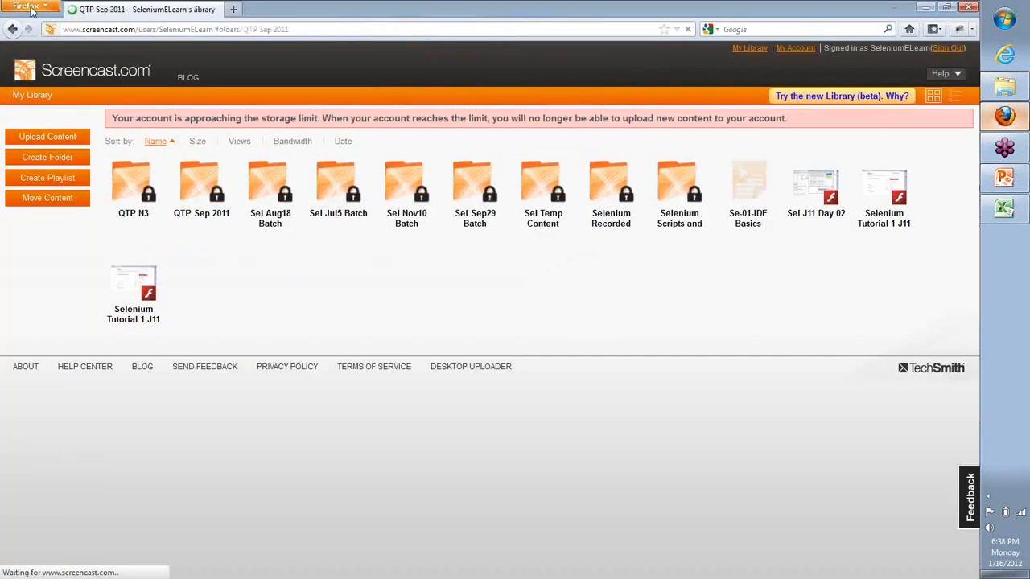
{"action": "left_click", "coordinate": [27, 6]}
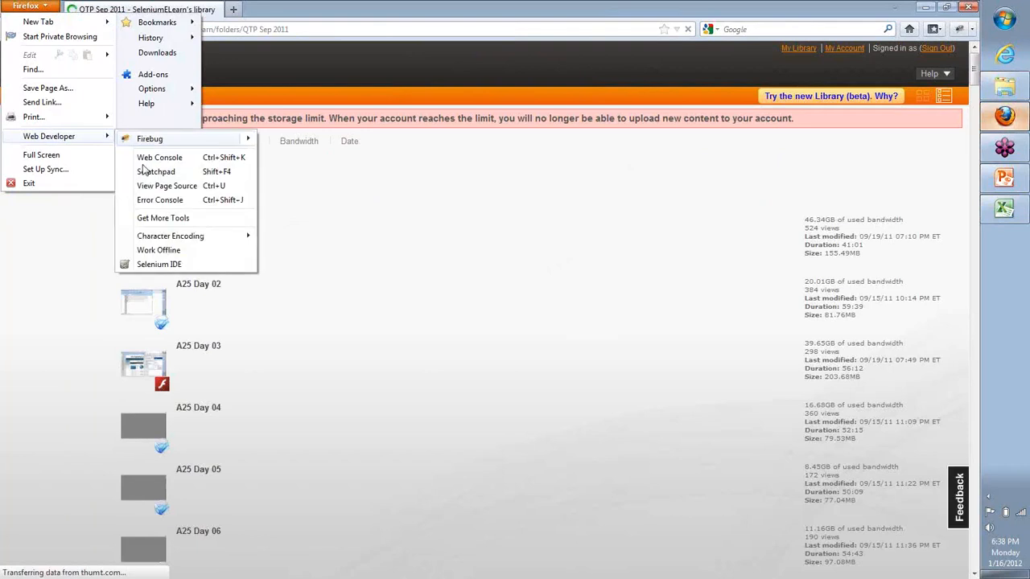
{"action": "left_click", "coordinate": [159, 263]}
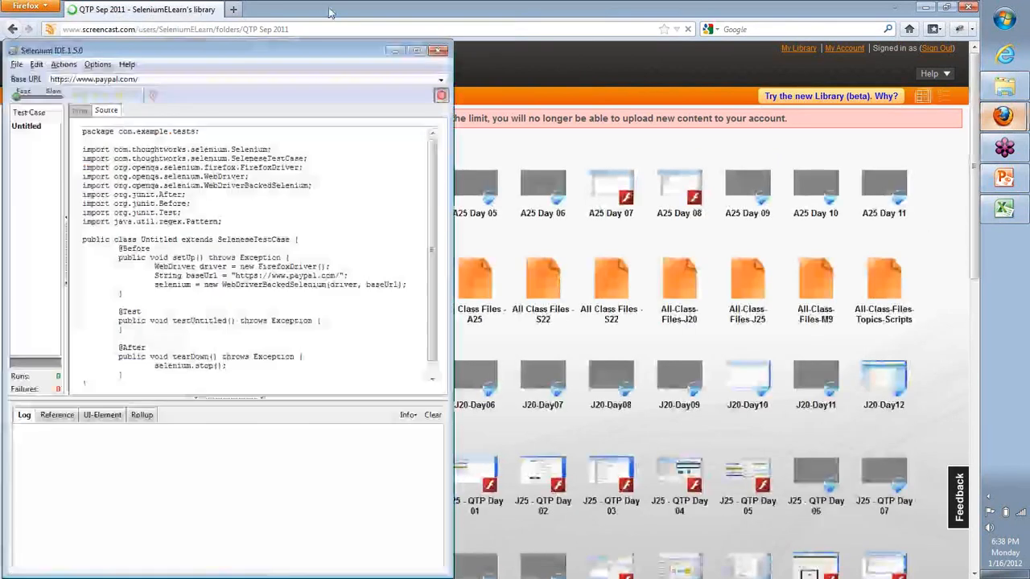
{"action": "left_click", "coordinate": [97, 64]}
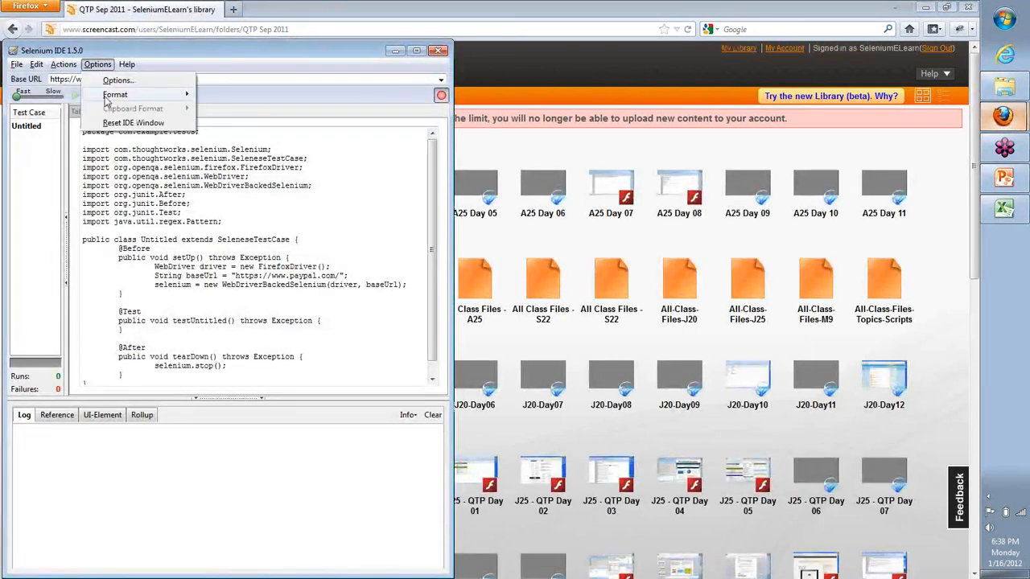
{"action": "left_click", "coordinate": [135, 108]}
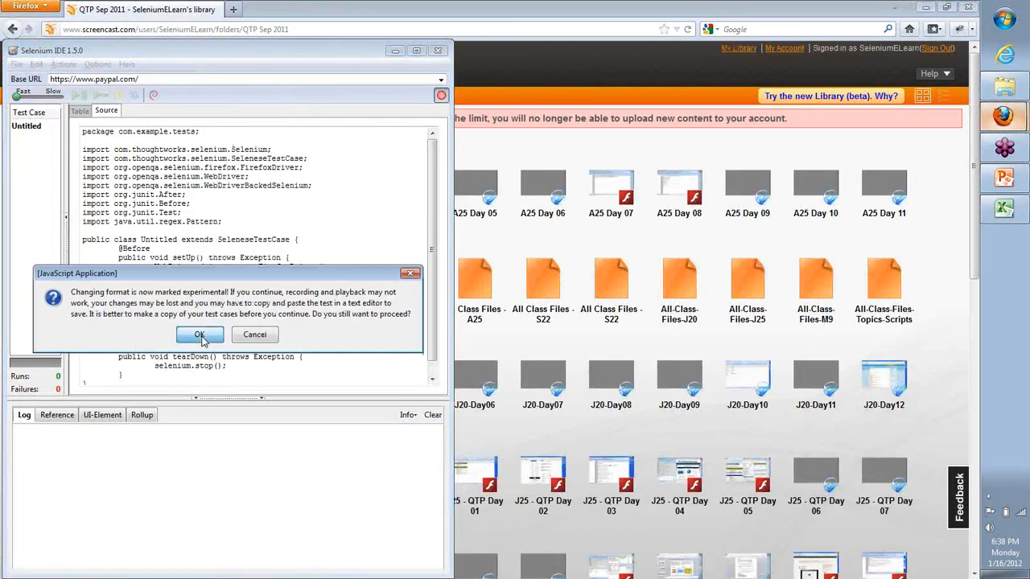
{"action": "left_click", "coordinate": [199, 334]}
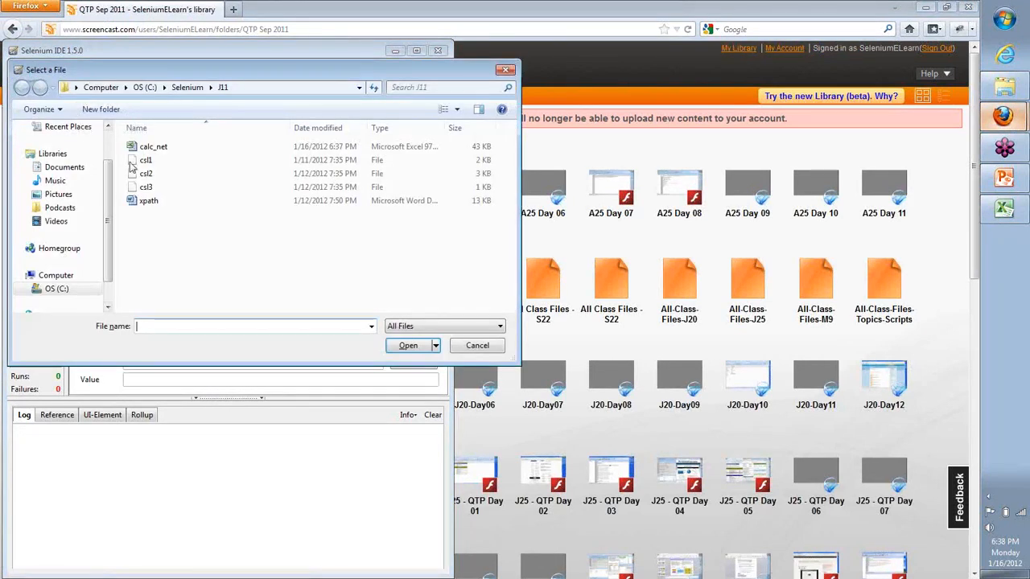
{"action": "mouse_move", "coordinate": [146, 187]}
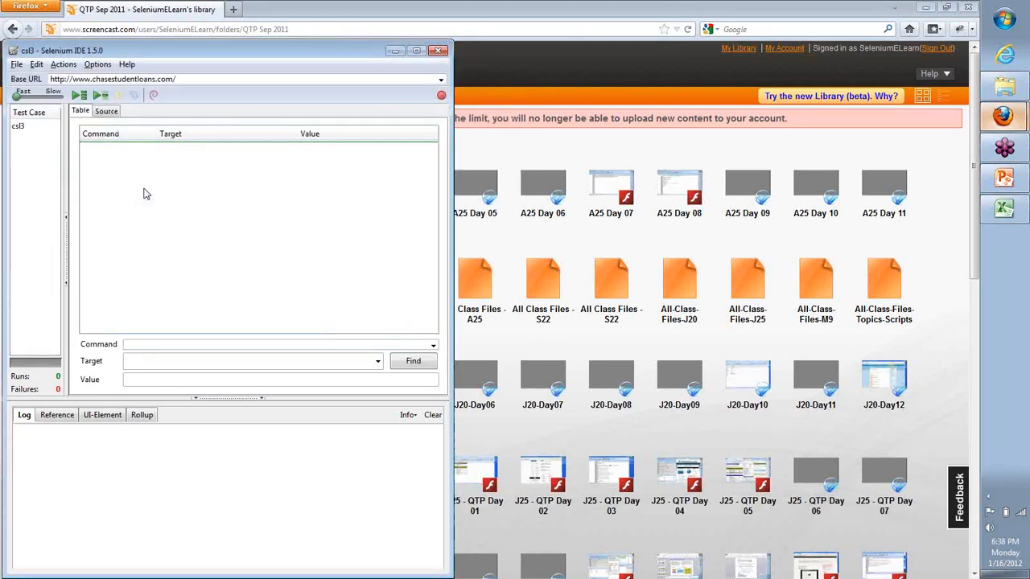
Open the csl2 test case from the J11 folder.
{"action": "left_click", "coordinate": [17, 126]}
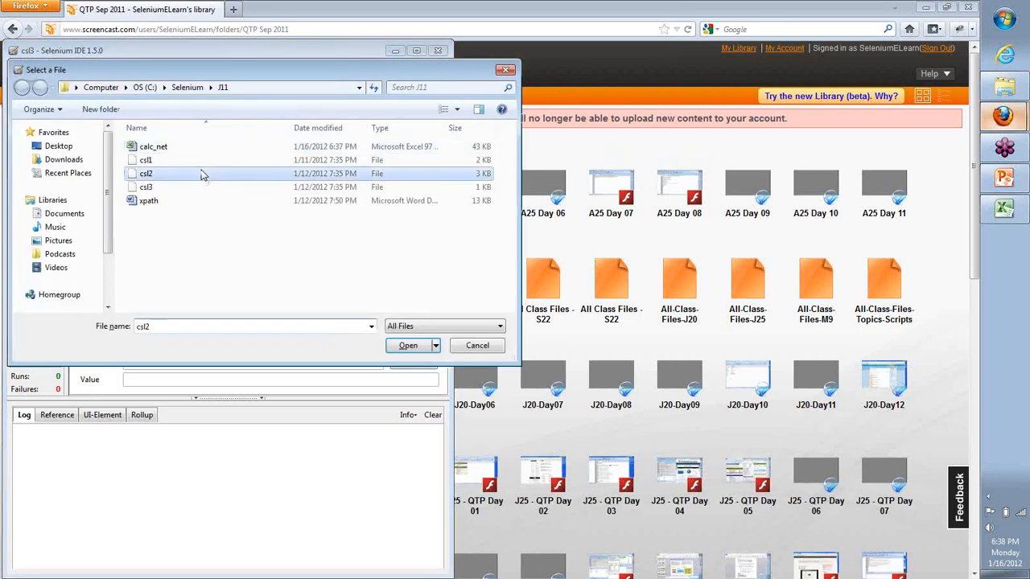
{"action": "left_click", "coordinate": [408, 345]}
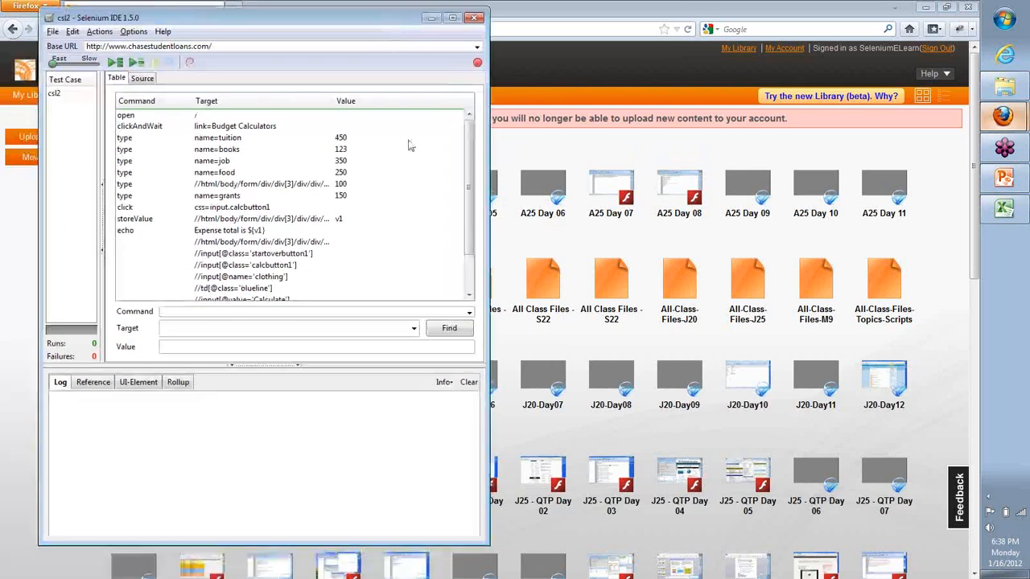
Inspect csl2's xpath and Calculate button targets and the open command's reference help.
{"action": "scroll", "scroll_direction": "down", "scroll_amount": 3}
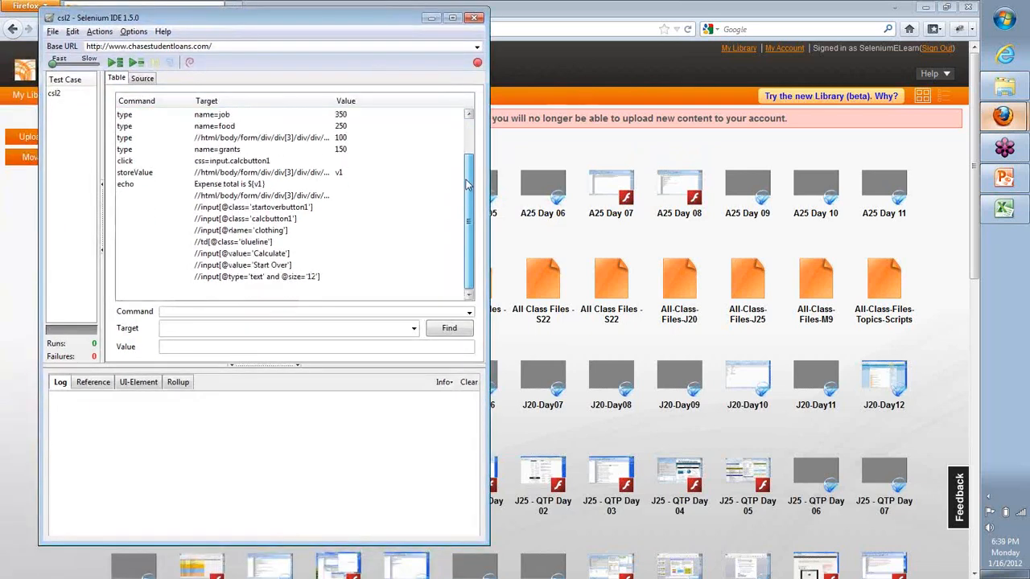
{"action": "scroll", "scroll_direction": "up", "scroll_amount": 3}
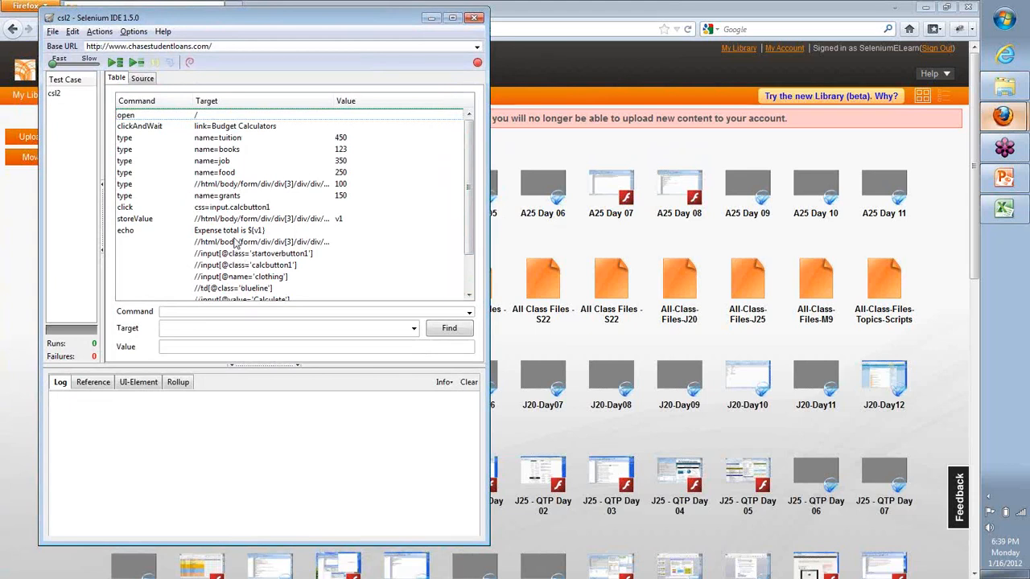
{"action": "left_click", "coordinate": [262, 241]}
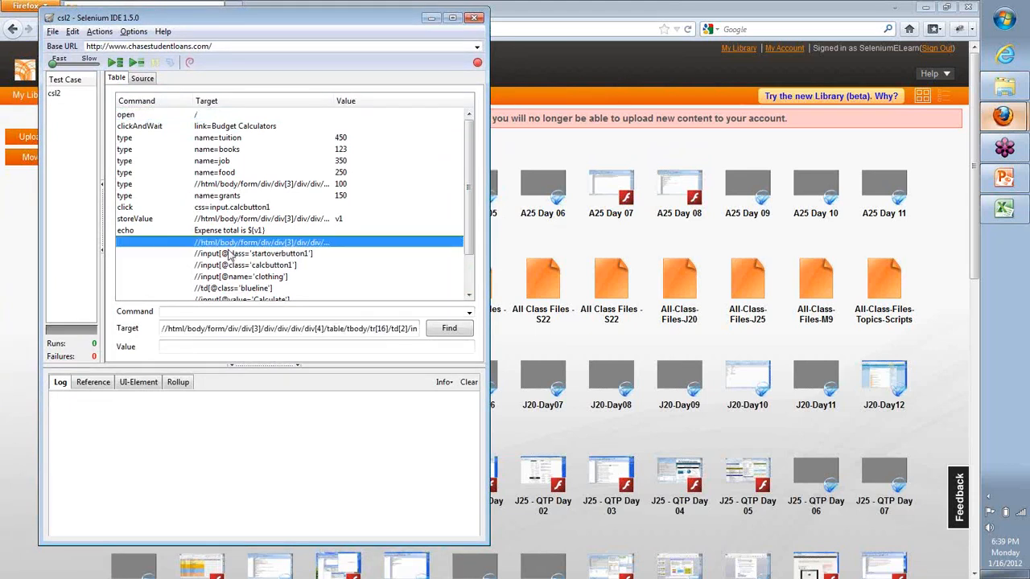
{"action": "left_click", "coordinate": [234, 288]}
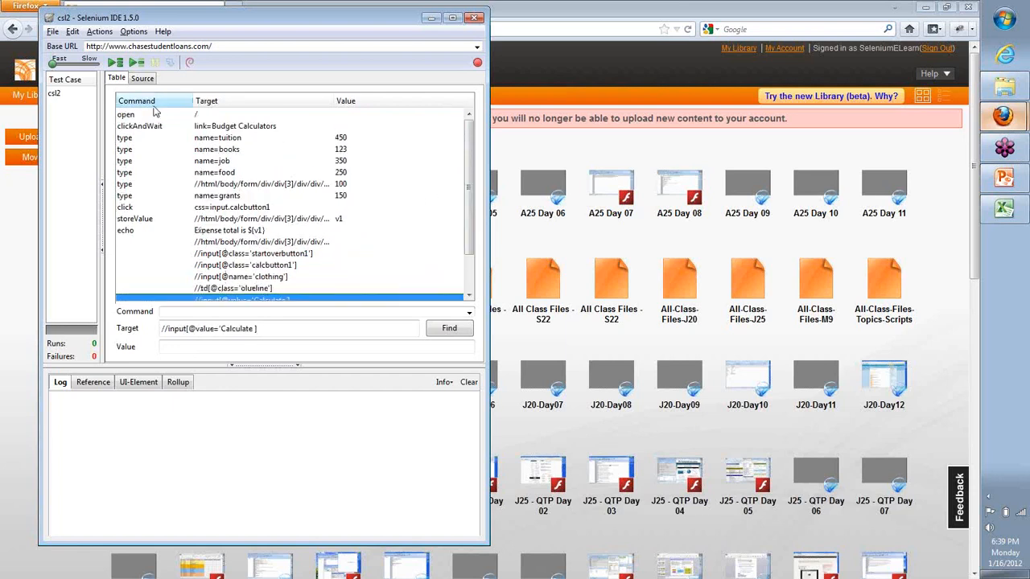
{"action": "left_click", "coordinate": [125, 114]}
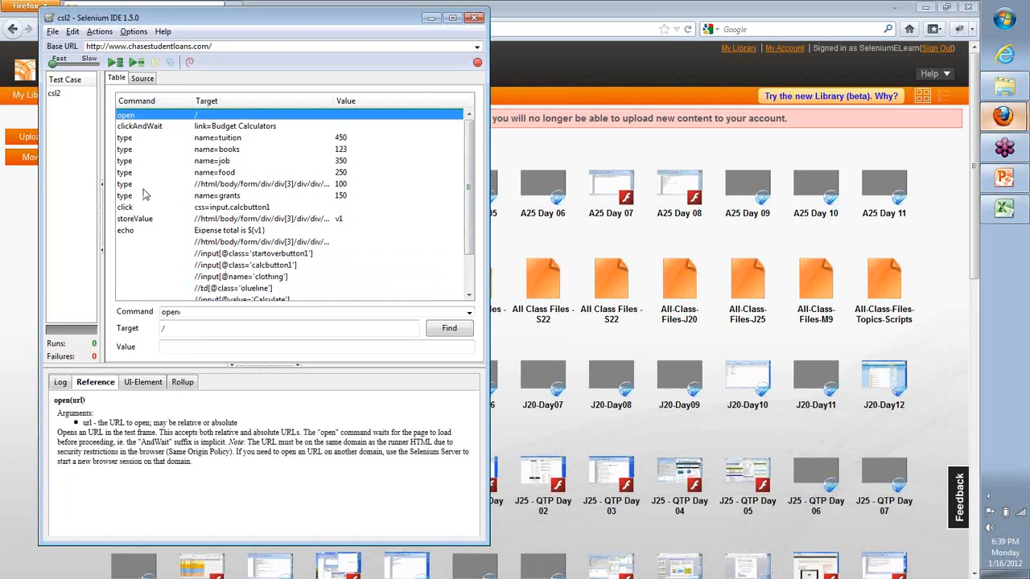
{"action": "mouse_move", "coordinate": [158, 159]}
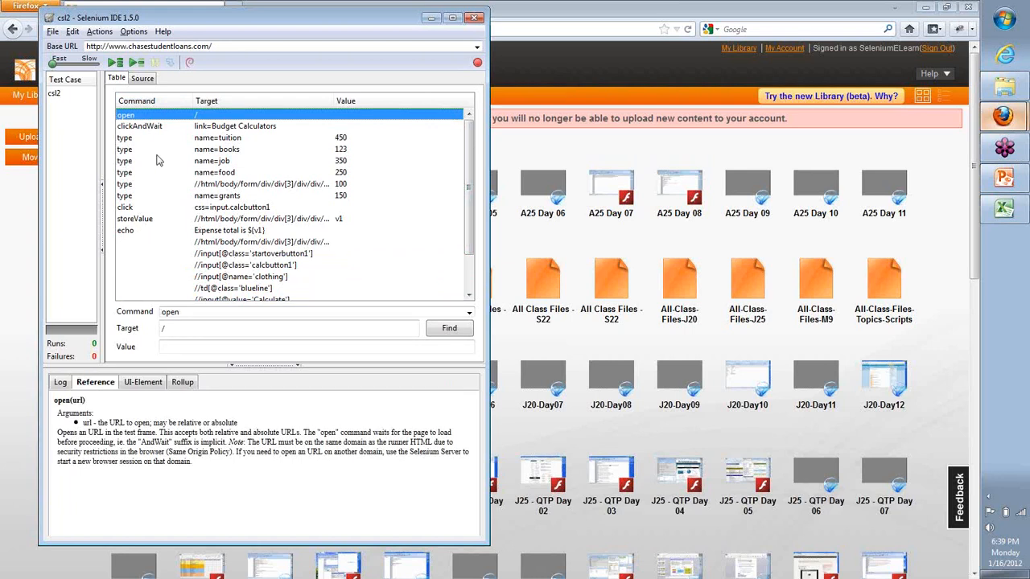
{"action": "mouse_move", "coordinate": [142, 194]}
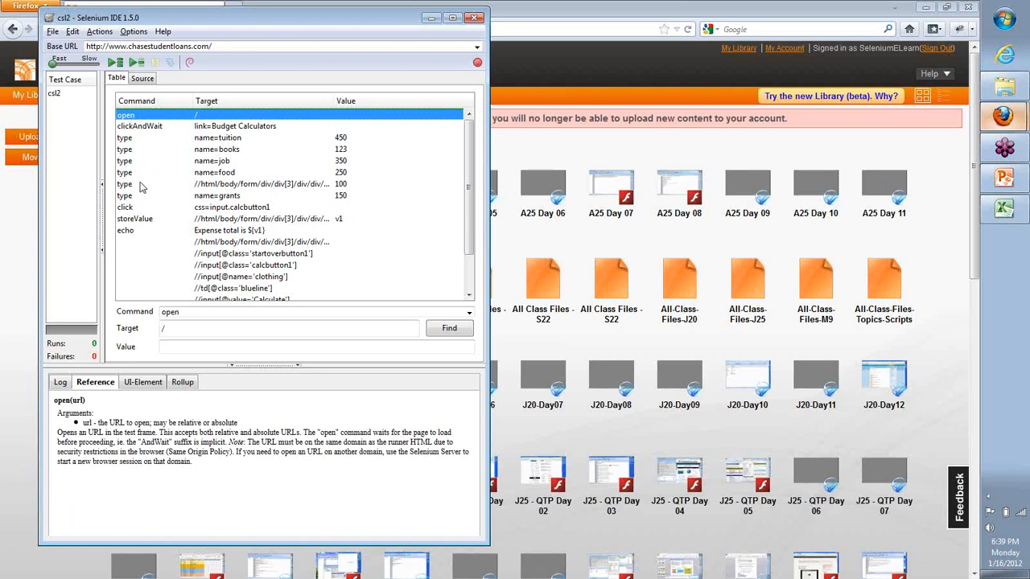
{"action": "mouse_move", "coordinate": [143, 175]}
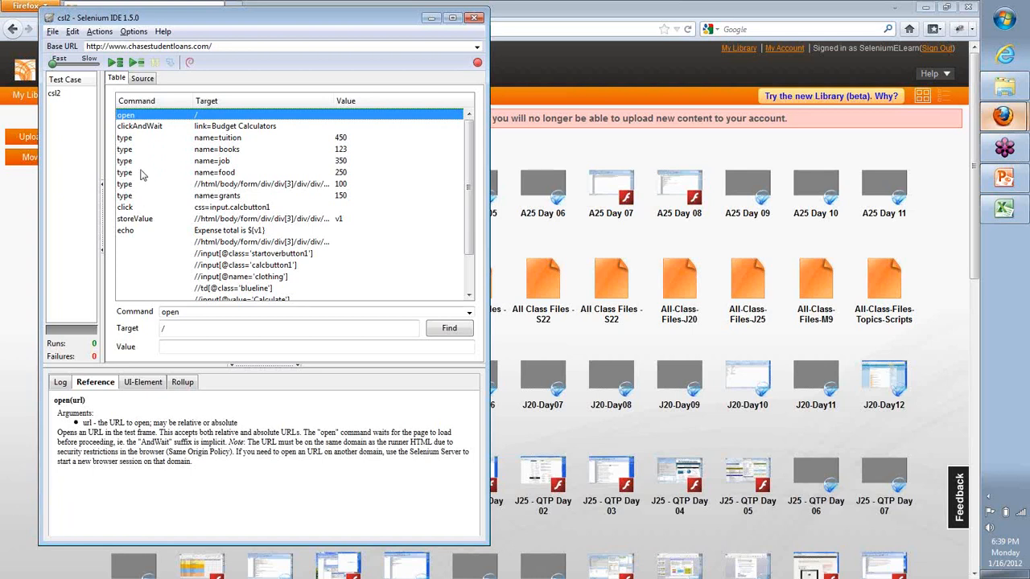
{"action": "mouse_move", "coordinate": [543, 197]}
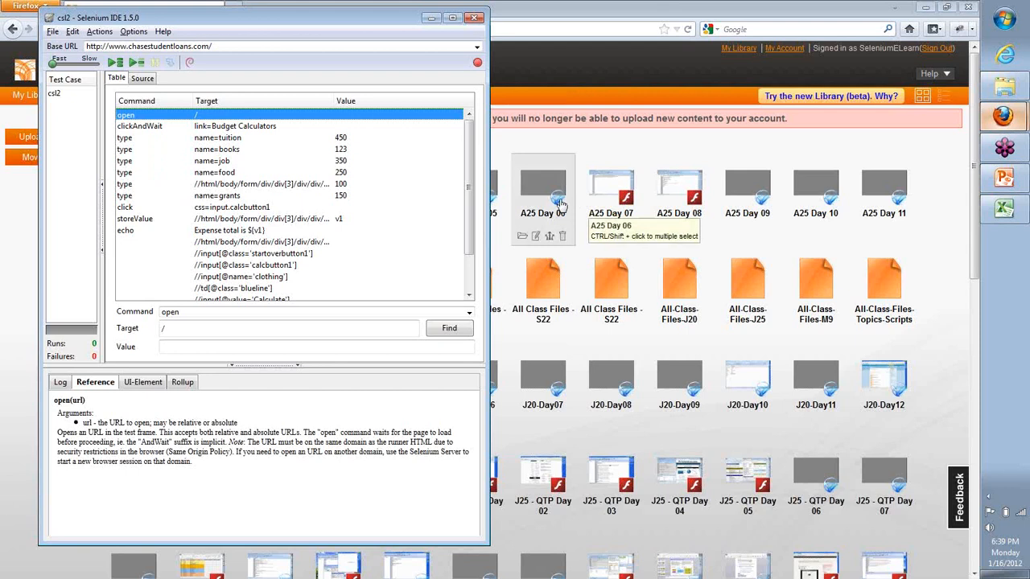
{"action": "mouse_move", "coordinate": [563, 235]}
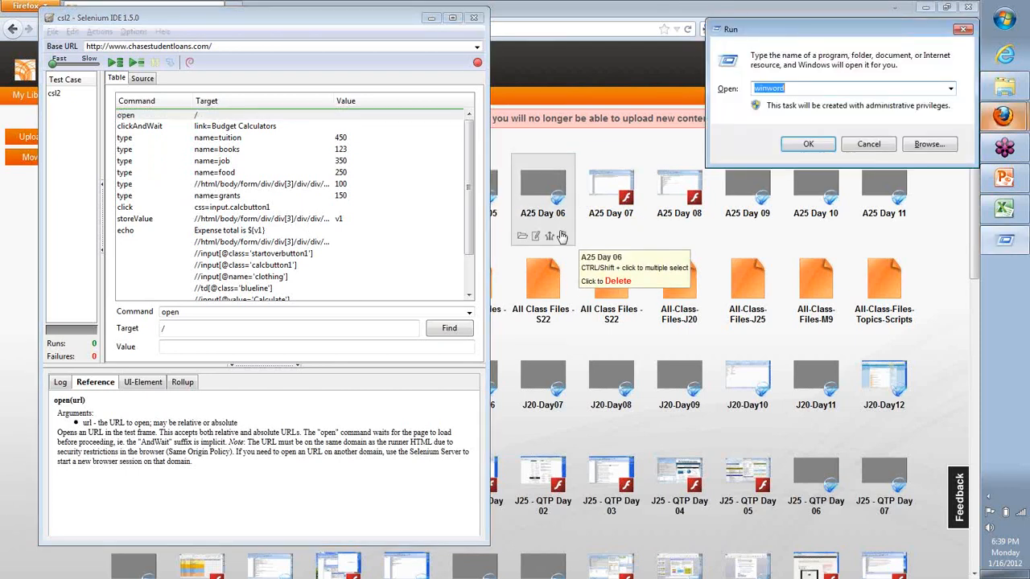
Start Notepad from the Run box and maximize its blank window.
{"action": "left_click", "coordinate": [808, 144]}
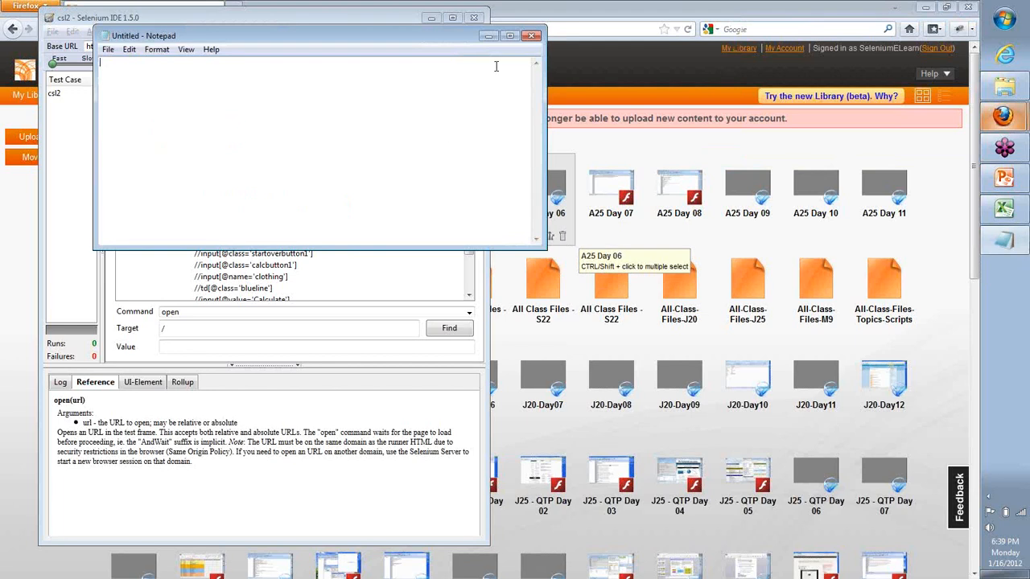
{"action": "left_click", "coordinate": [509, 35]}
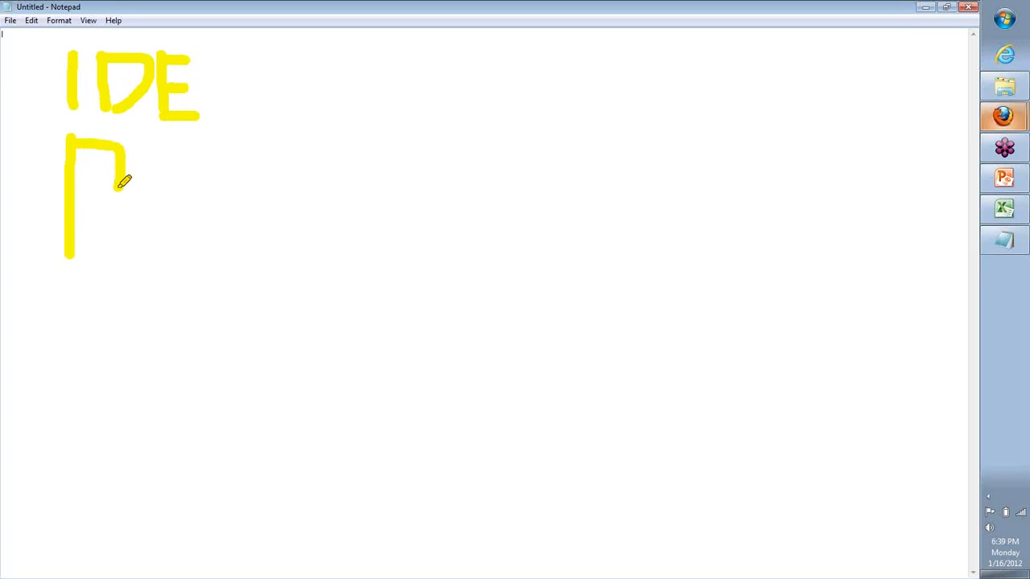
Sketch two R's, a C and a V below IDE, then a square and a box around IDE.
{"action": "left_click_drag", "start_coordinate": [114, 179], "coordinate": [157, 246]}
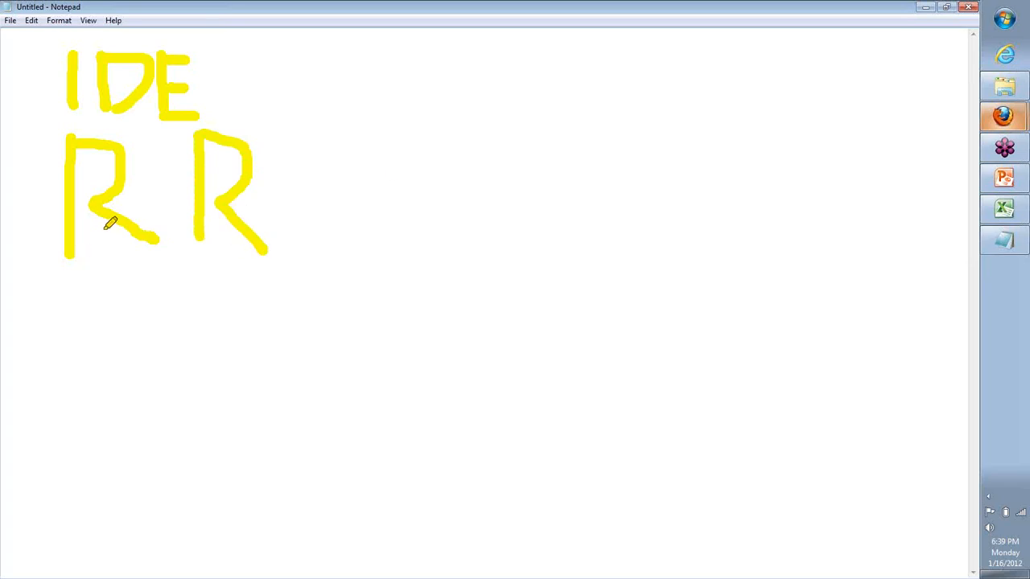
{"action": "mouse_move", "coordinate": [350, 378]}
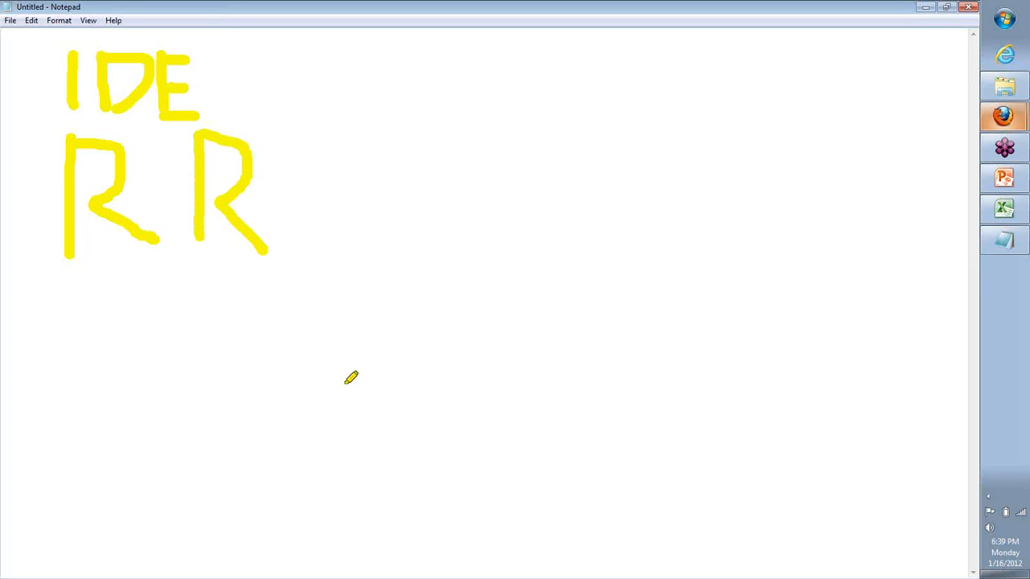
{"action": "mouse_move", "coordinate": [449, 364]}
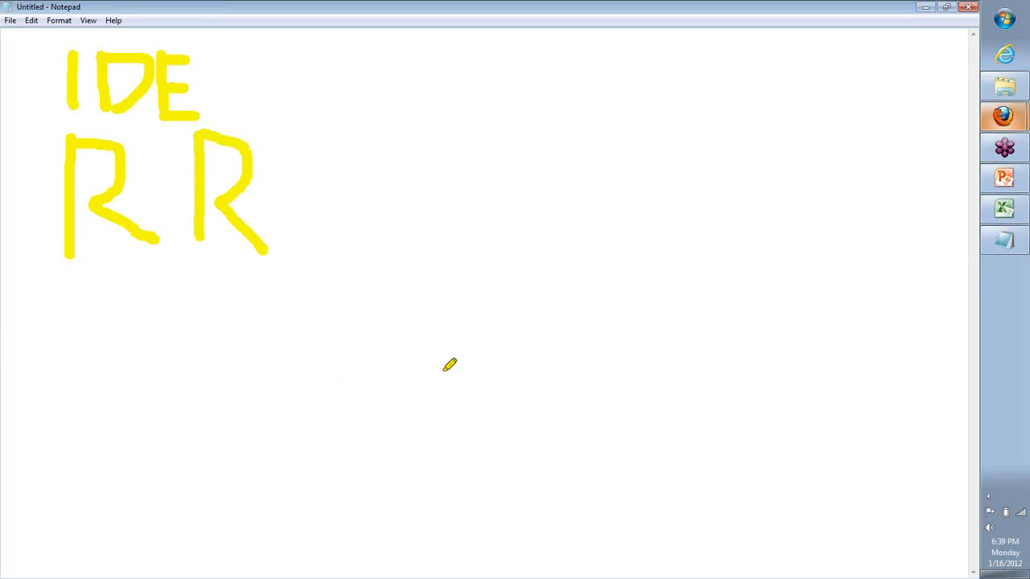
{"action": "mouse_move", "coordinate": [121, 295]}
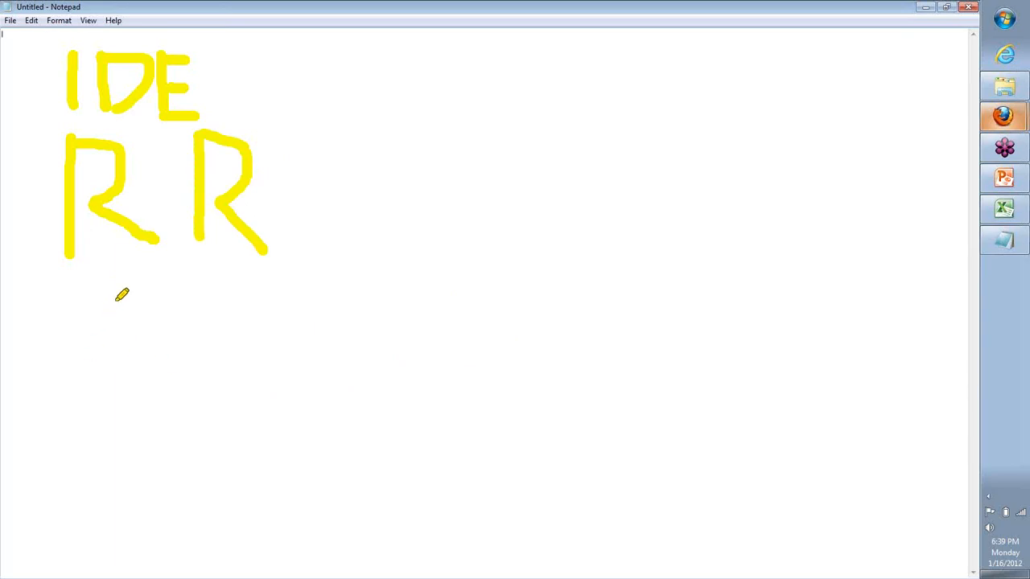
{"action": "left_click_drag", "start_coordinate": [119, 298], "coordinate": [108, 374]}
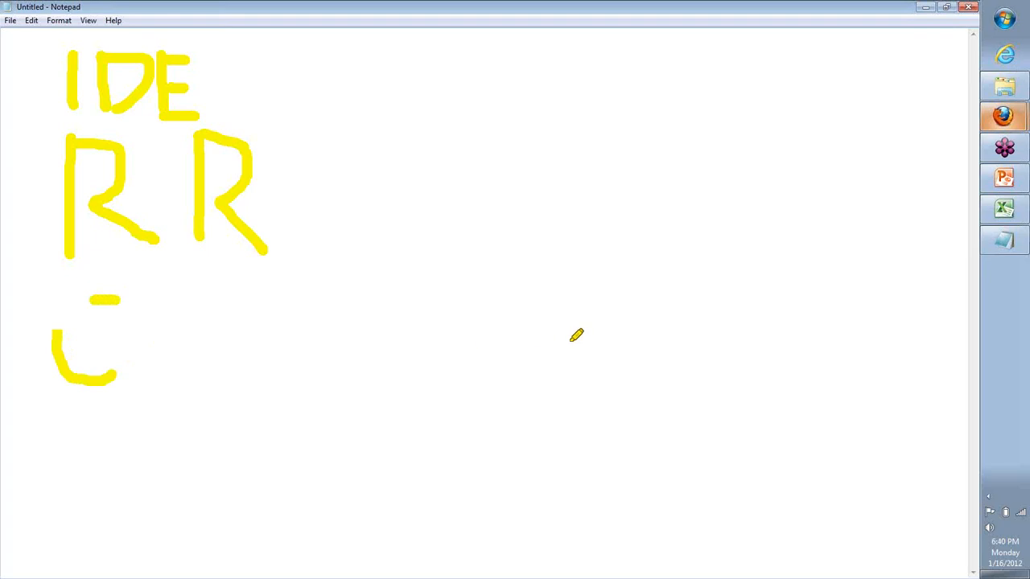
{"action": "left_click_drag", "start_coordinate": [77, 415], "coordinate": [115, 471]}
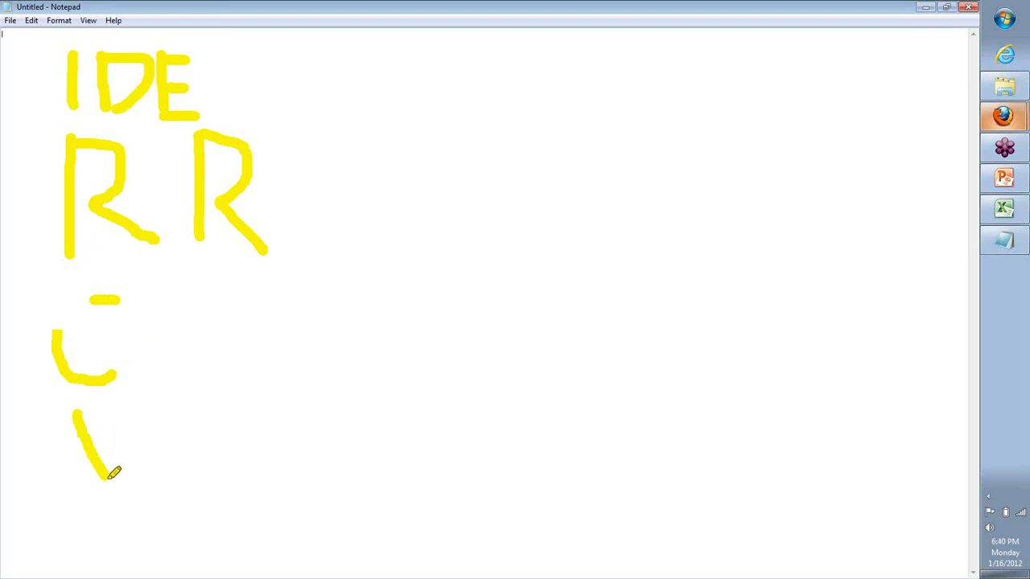
{"action": "left_click_drag", "start_coordinate": [112, 474], "coordinate": [171, 406]}
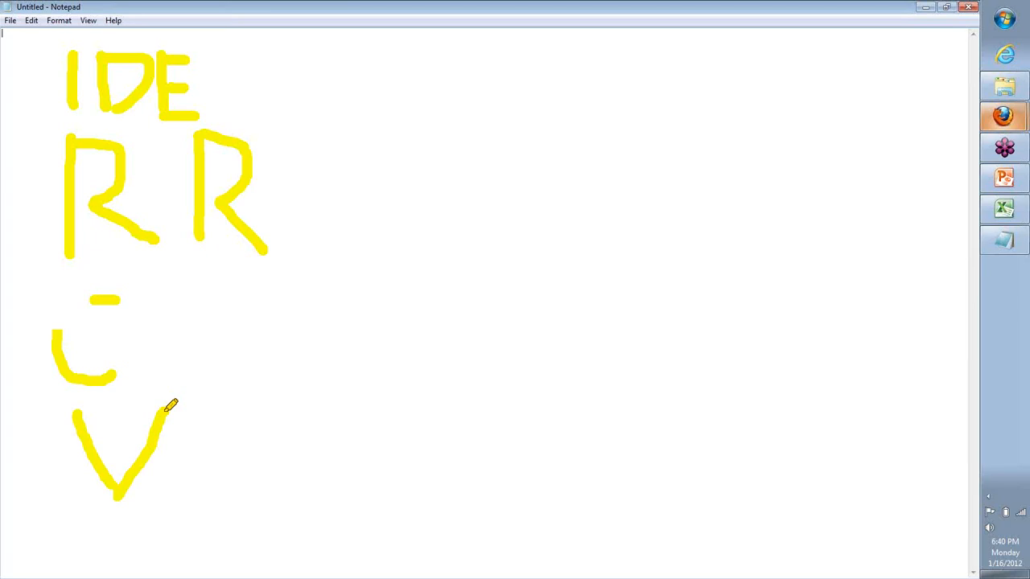
{"action": "mouse_move", "coordinate": [197, 309]}
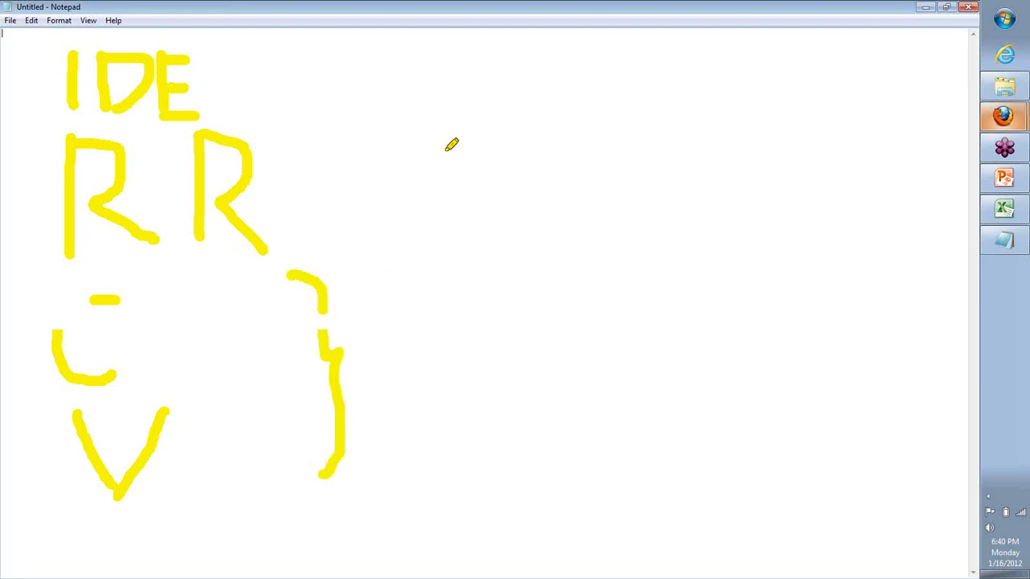
{"action": "left_click_drag", "start_coordinate": [443, 148], "coordinate": [523, 149]}
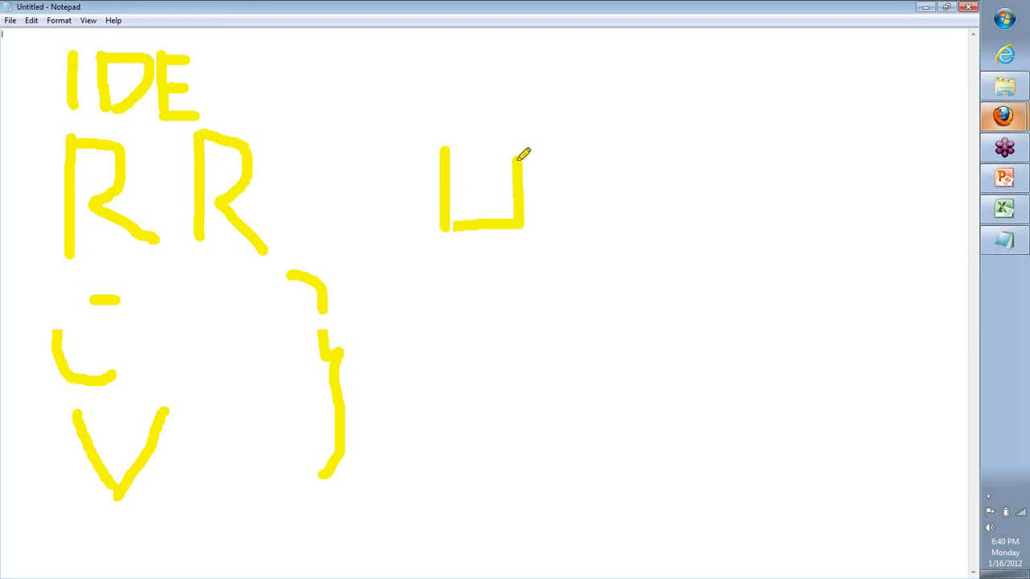
{"action": "left_click_drag", "start_coordinate": [442, 149], "coordinate": [522, 149]}
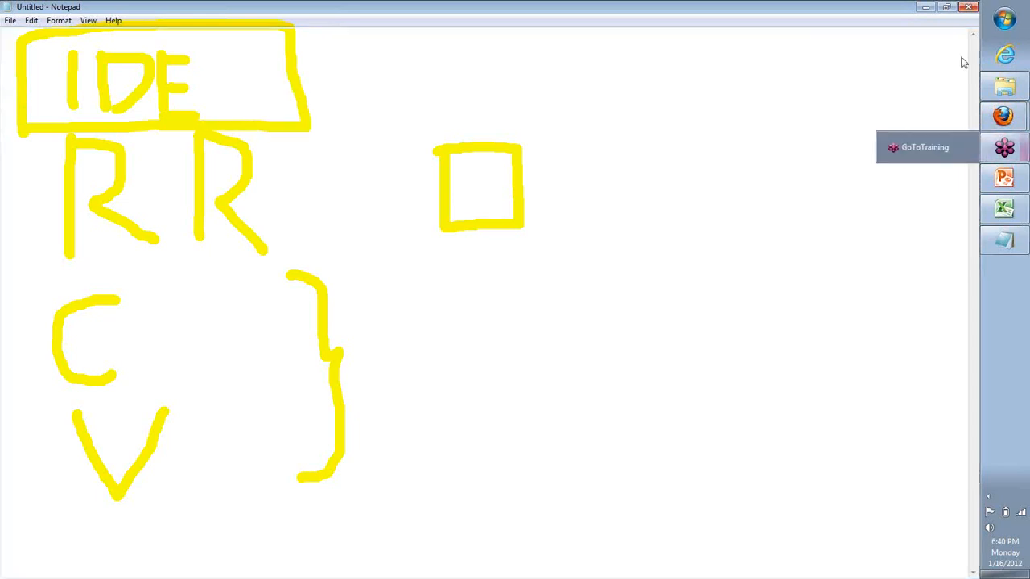
{"action": "mouse_move", "coordinate": [973, 153]}
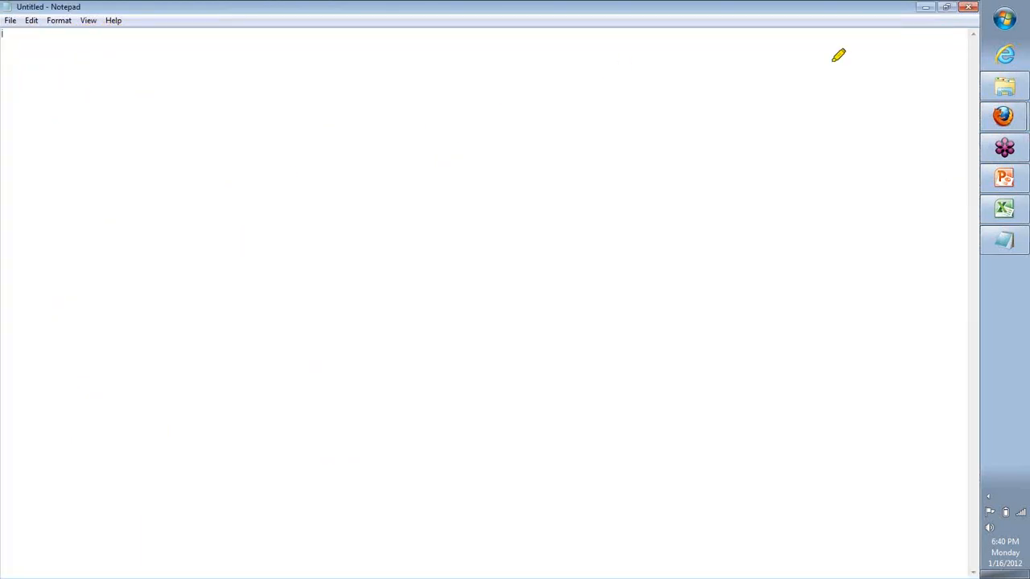
Draw a boxed A, write IDE with an arrow into it, and a P on the left.
{"action": "left_click_drag", "start_coordinate": [680, 48], "coordinate": [692, 238]}
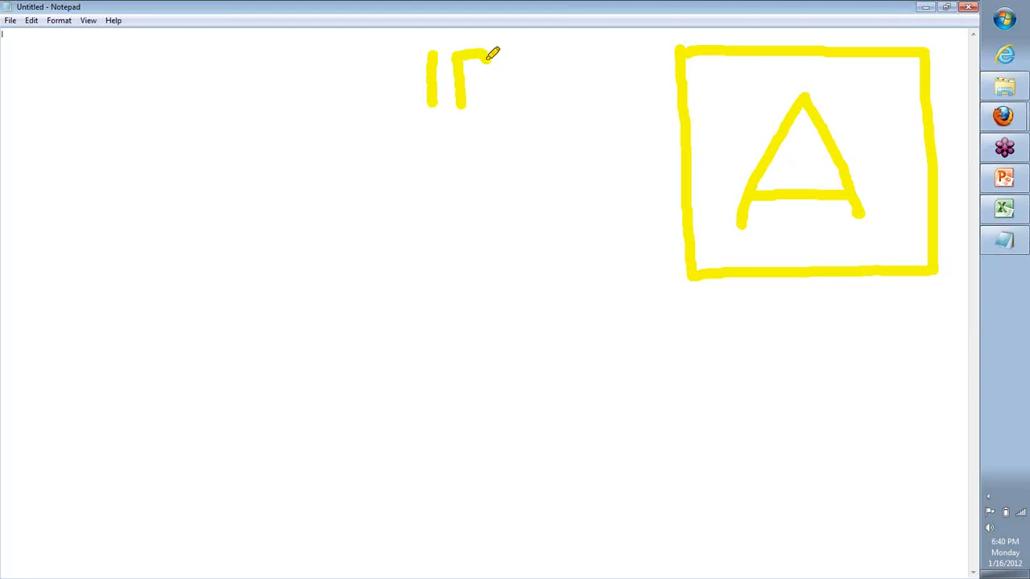
{"action": "left_click_drag", "start_coordinate": [471, 57], "coordinate": [518, 104]}
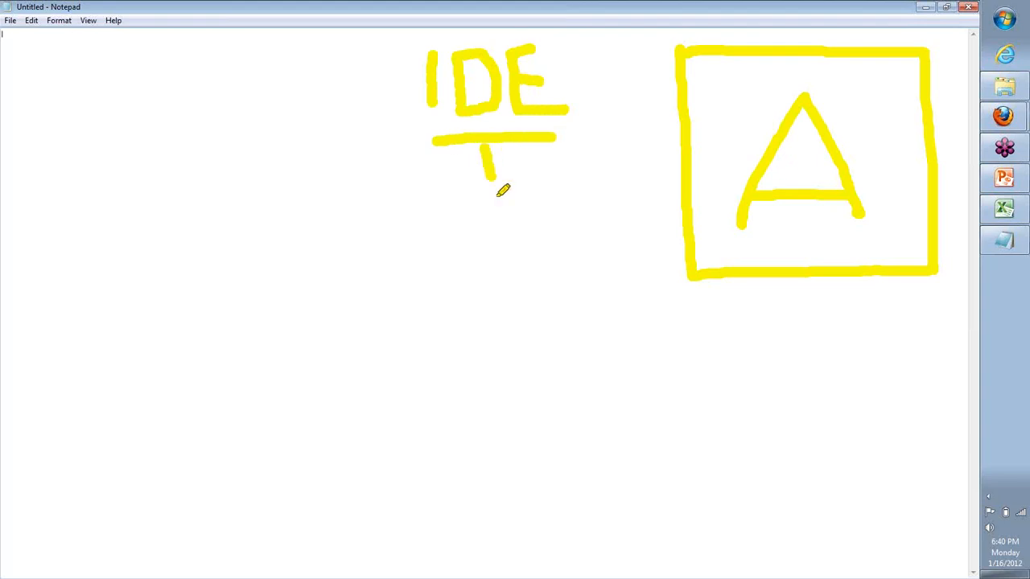
{"action": "left_click_drag", "start_coordinate": [491, 189], "coordinate": [684, 221]}
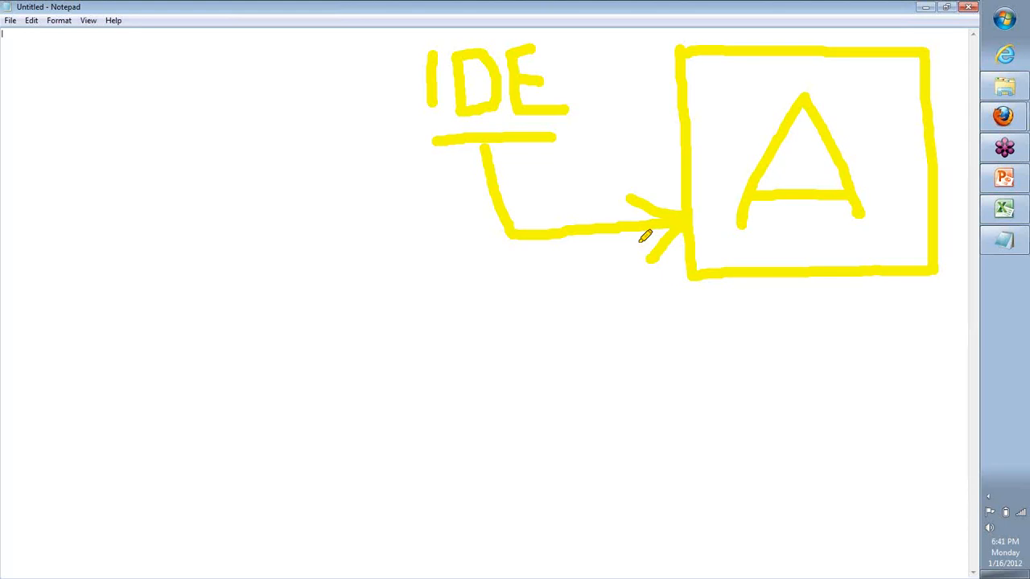
{"action": "mouse_move", "coordinate": [75, 232]}
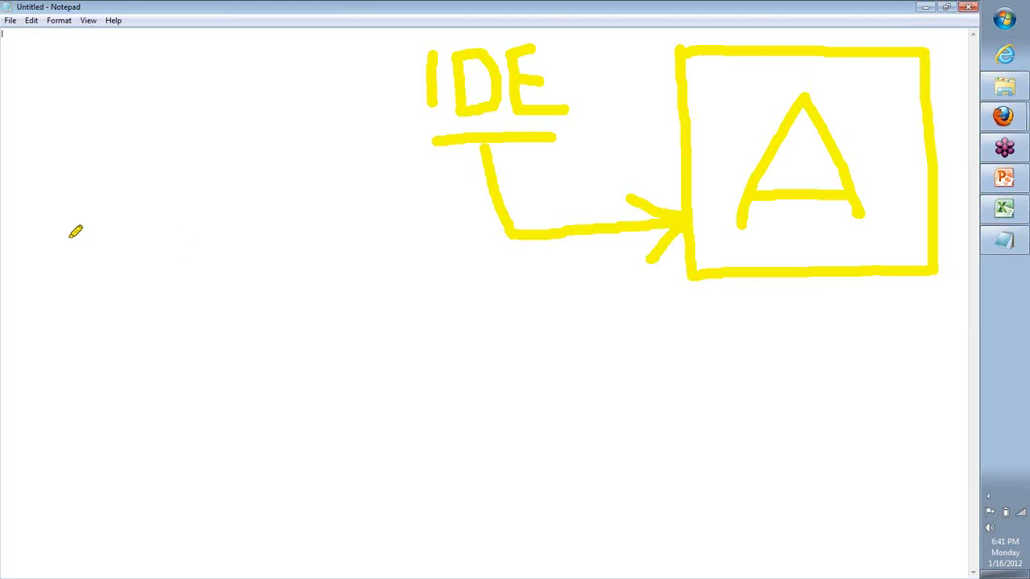
{"action": "left_click_drag", "start_coordinate": [69, 145], "coordinate": [68, 253]}
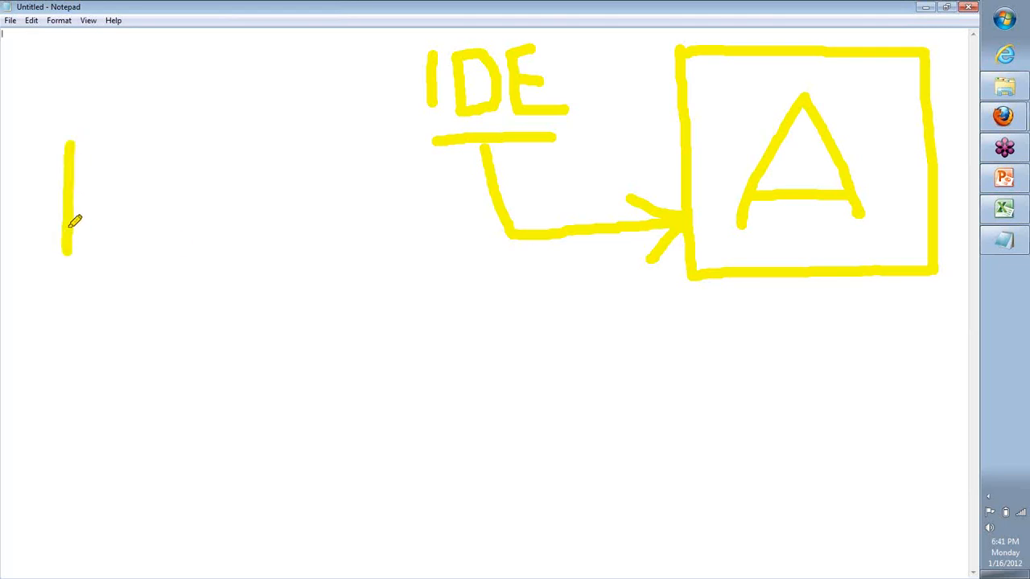
{"action": "left_click_drag", "start_coordinate": [68, 149], "coordinate": [88, 201]}
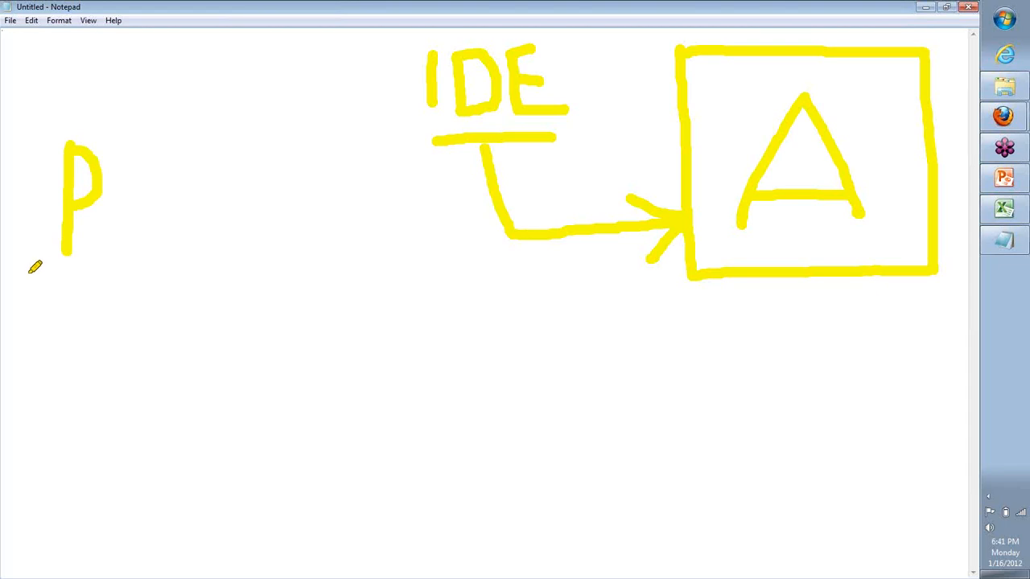
{"action": "mouse_move", "coordinate": [46, 246]}
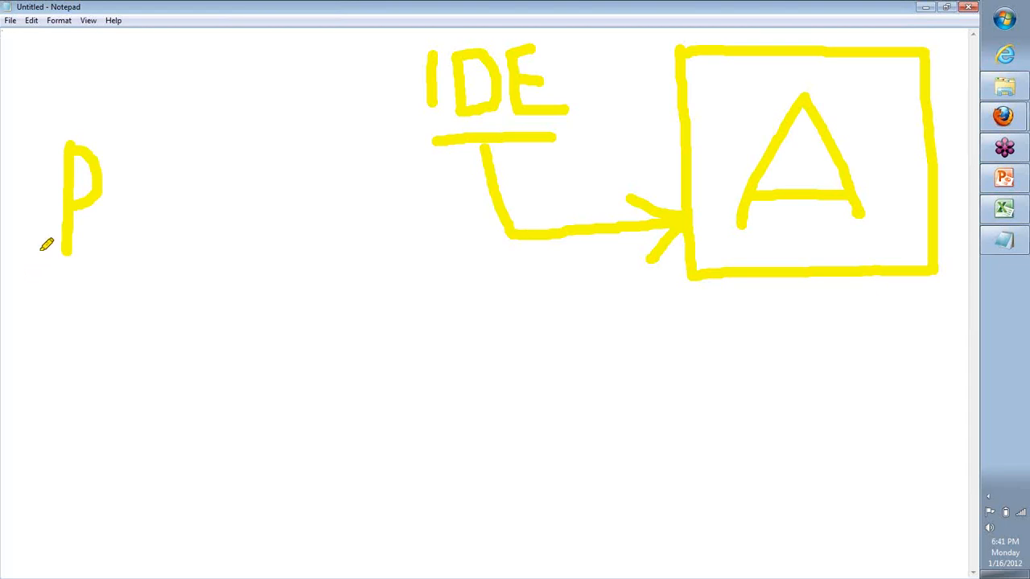